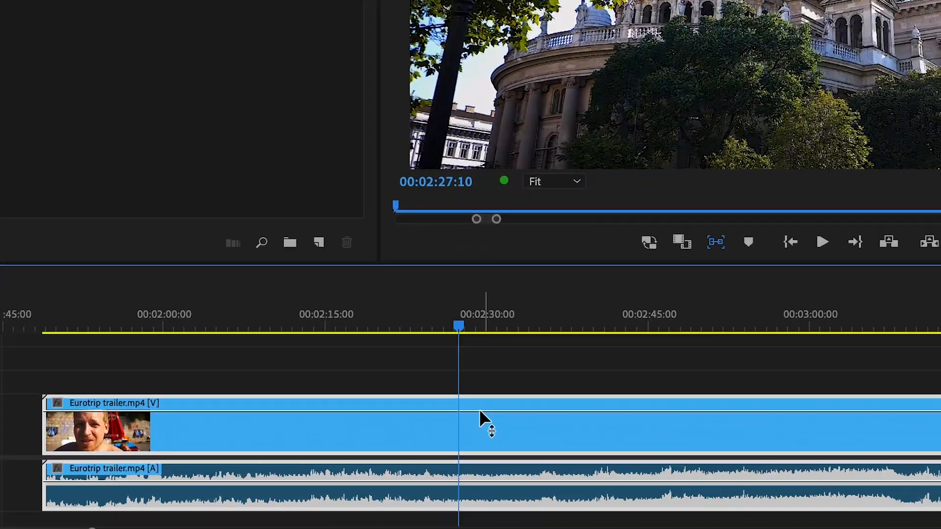
- Bring up the clip options for the Eurotrip trailer clip on the timeline
right_click(483, 431)
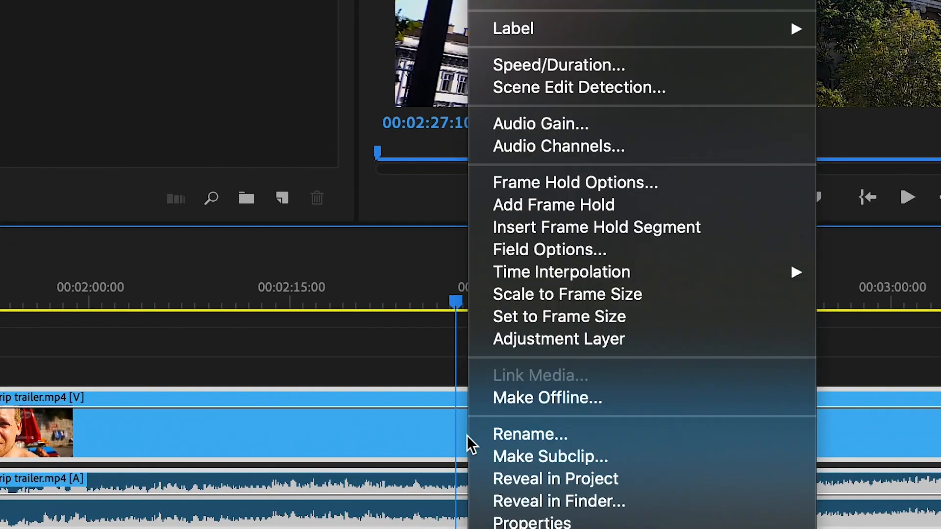
mouse_move(613, 130)
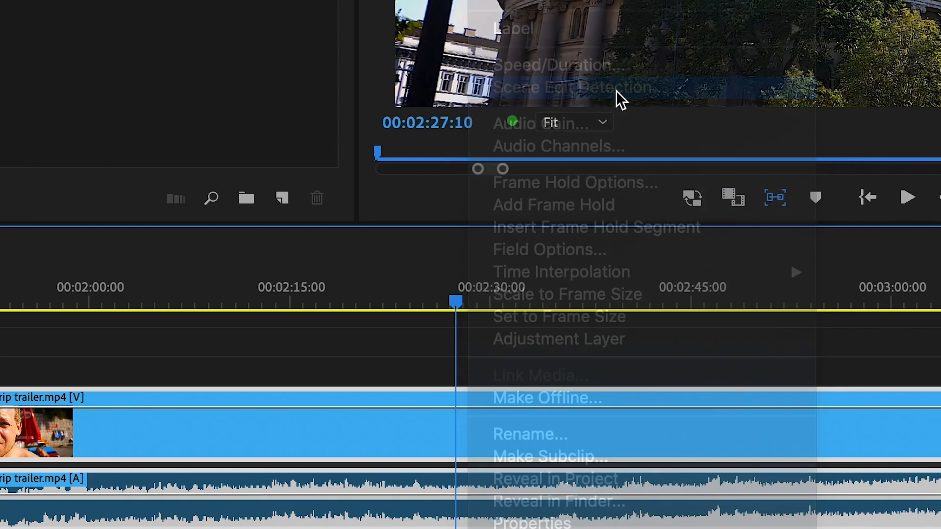
- Enable cutting at scene changes and a subclip bin per cut, then run the analysis
left_click(587, 88)
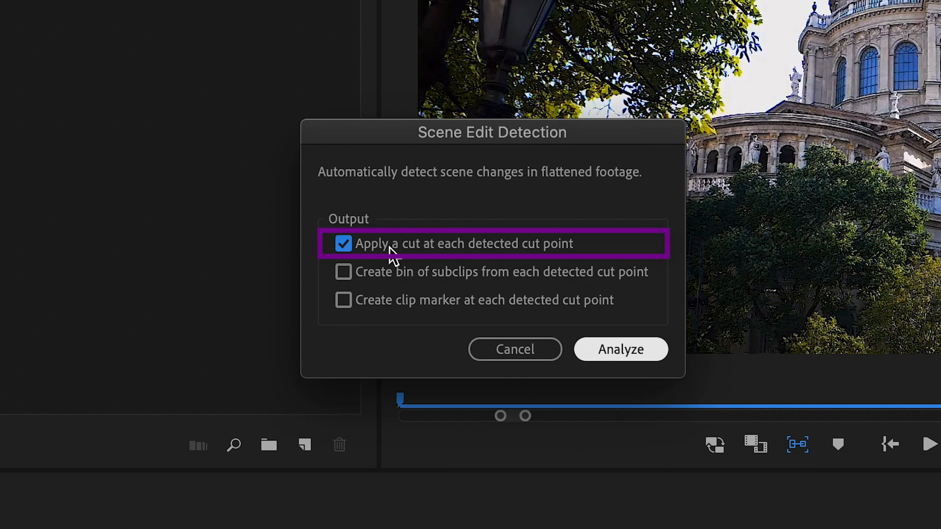
mouse_move(603, 350)
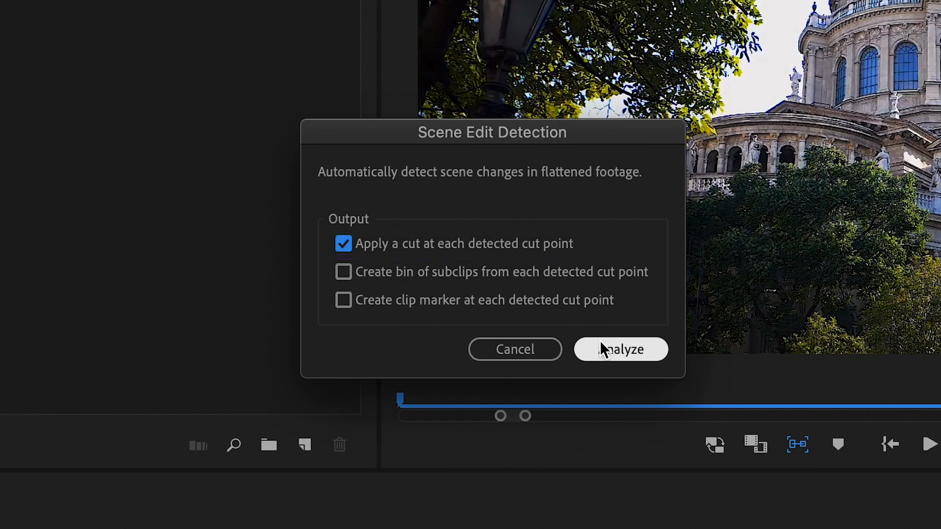
mouse_move(347, 279)
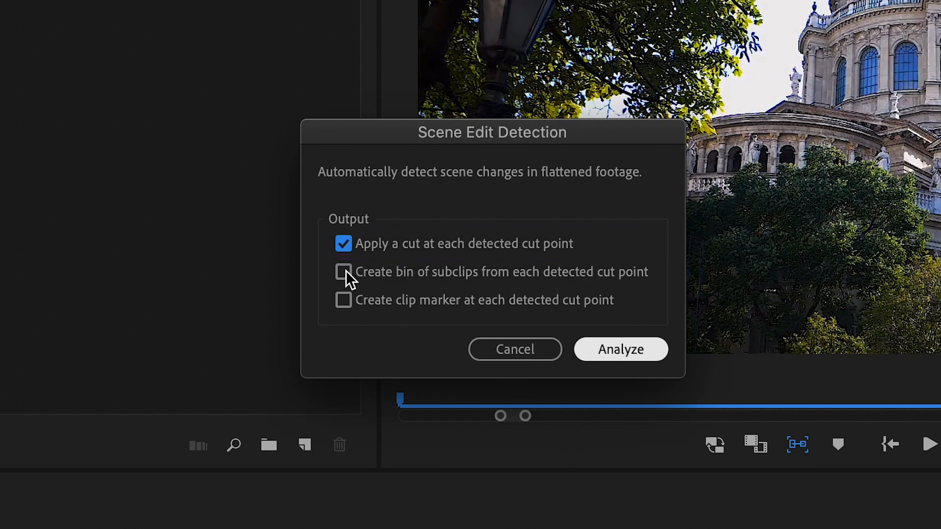
left_click(343, 272)
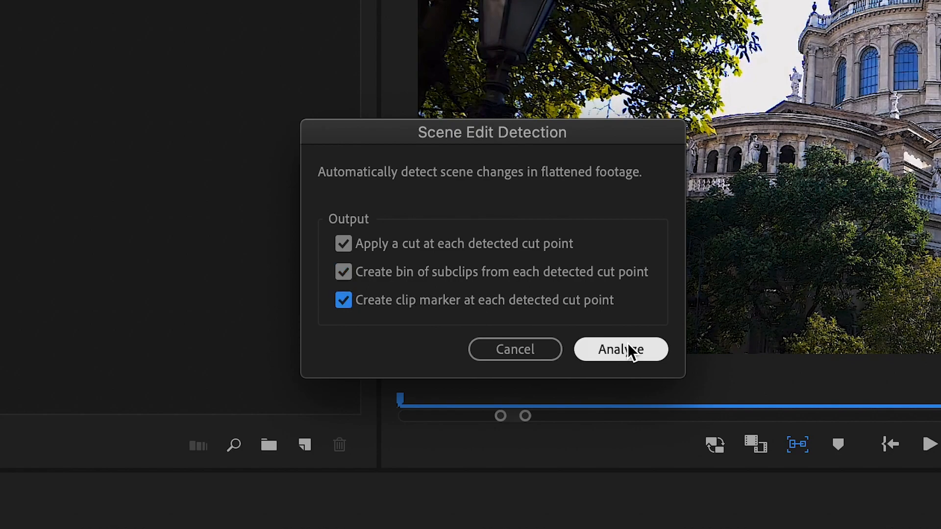
left_click(620, 349)
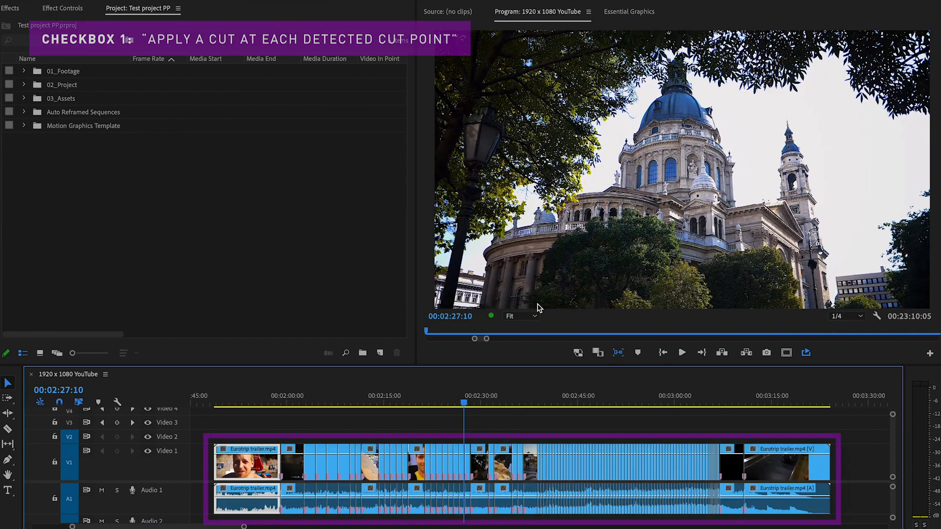
- Review the project panel once the Eurotrip trailer is split into detected scene segments
left_click(22, 70)
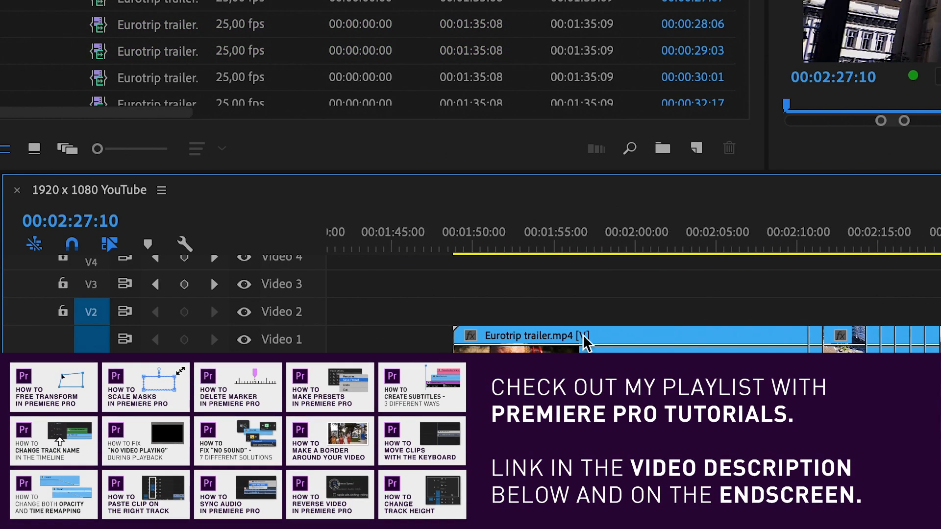
- Move the playhead to around 00:02:14 among the cut Eurotrip trailer segments
left_click(870, 232)
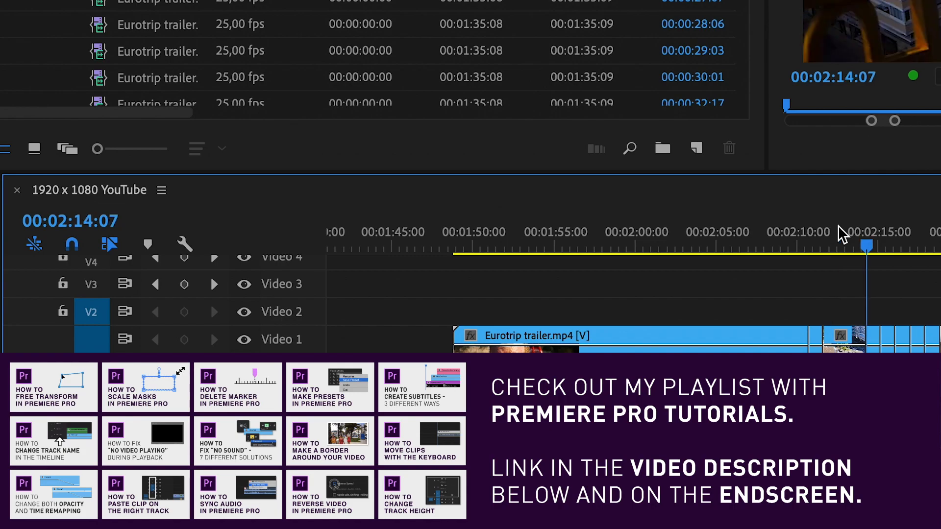